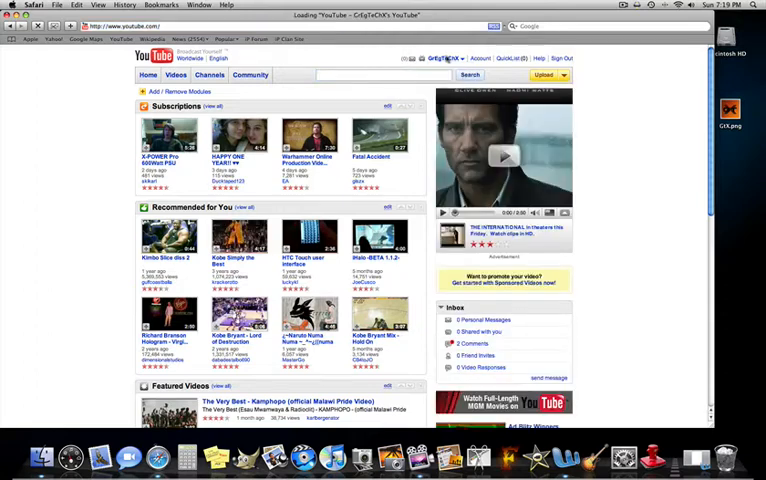
# - Open your own channel page from the username link on the YouTube home page
pyautogui.click(444, 58)
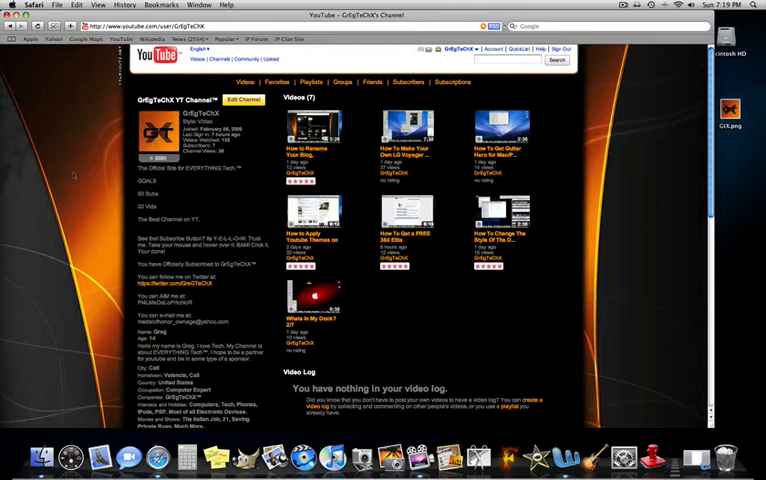
pyautogui.moveTo(268, 200)
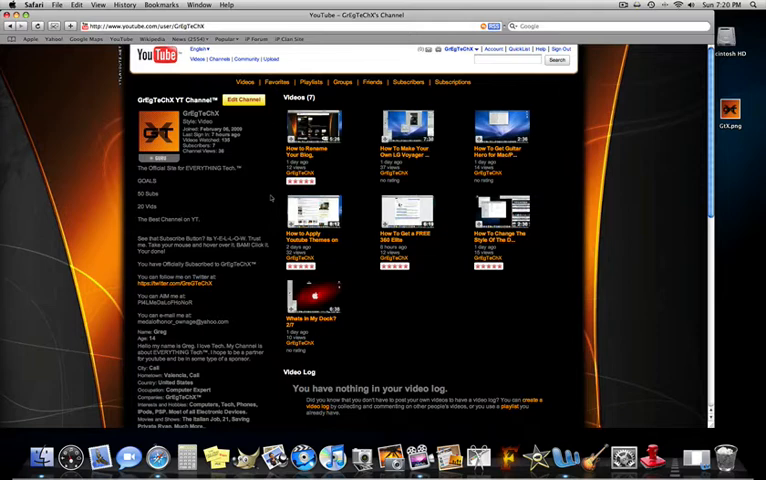
pyautogui.moveTo(270, 196)
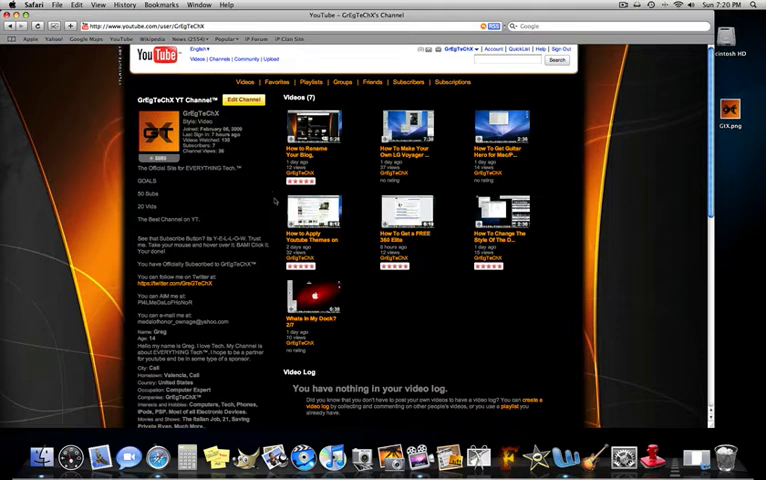
pyautogui.moveTo(276, 200)
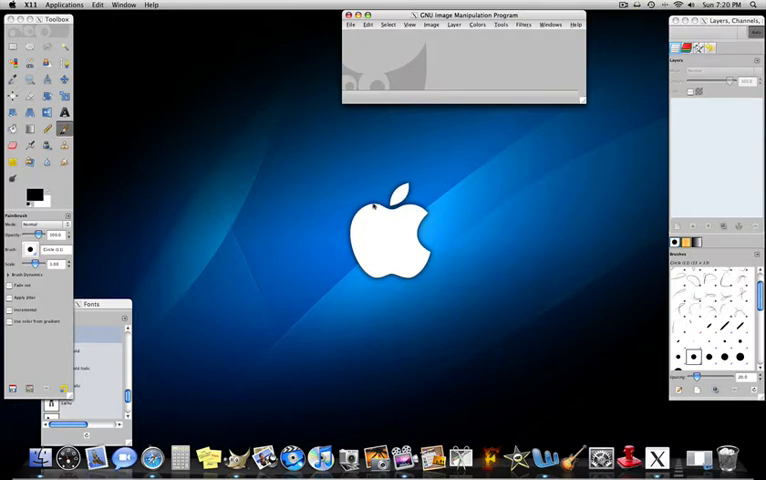
pyautogui.moveTo(372, 204)
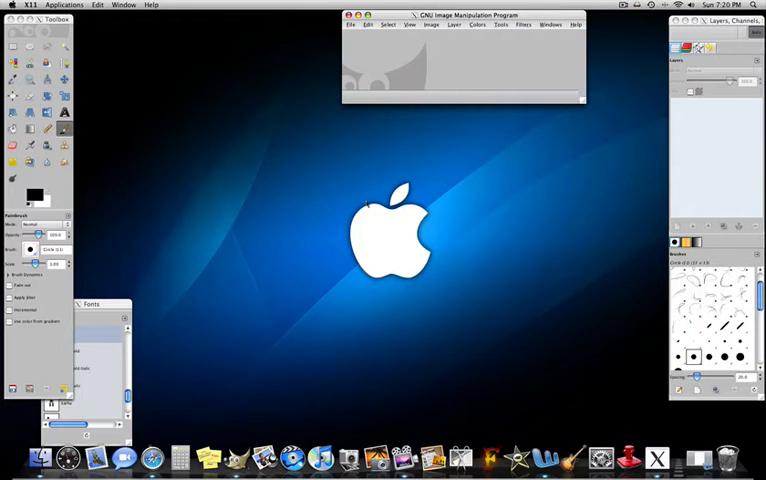
pyautogui.moveTo(420, 160)
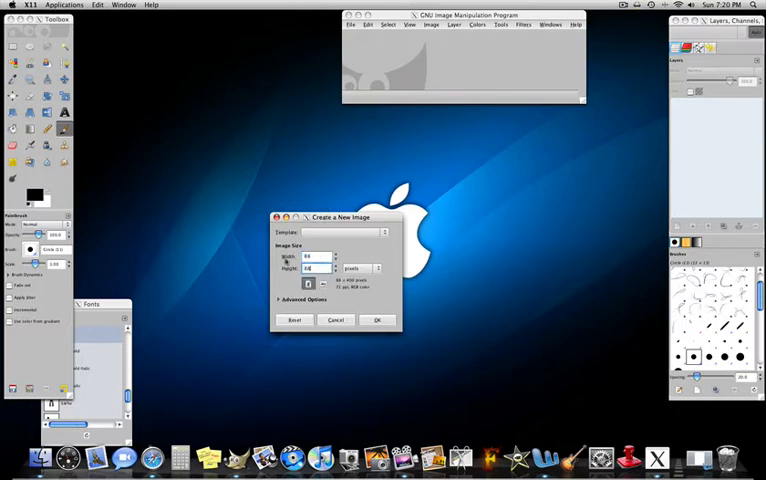
# - Create the blank 88x88 pixel image and enlarge the view of the tiny canvas
pyautogui.click(378, 320)
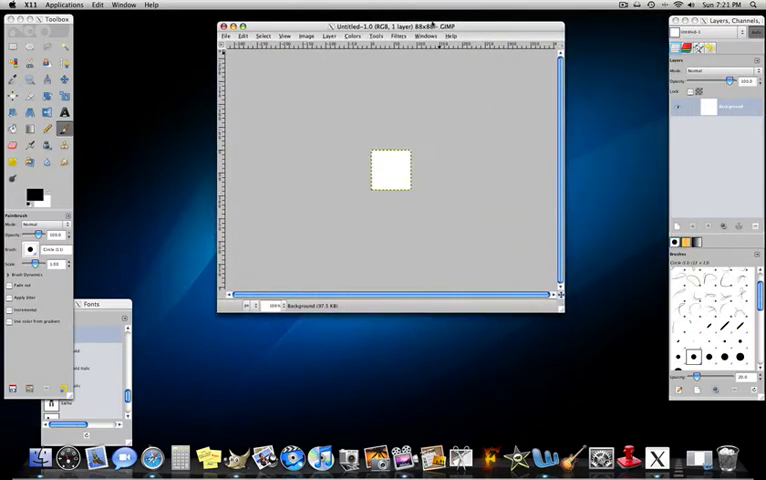
pyautogui.click(274, 304)
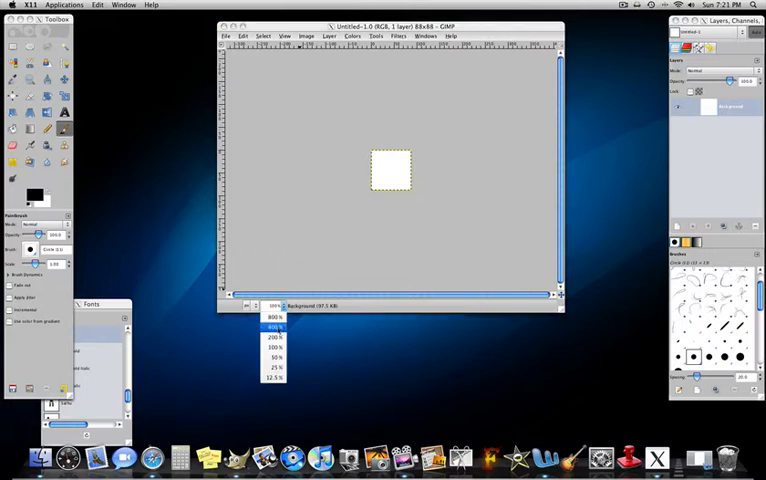
pyautogui.click(274, 328)
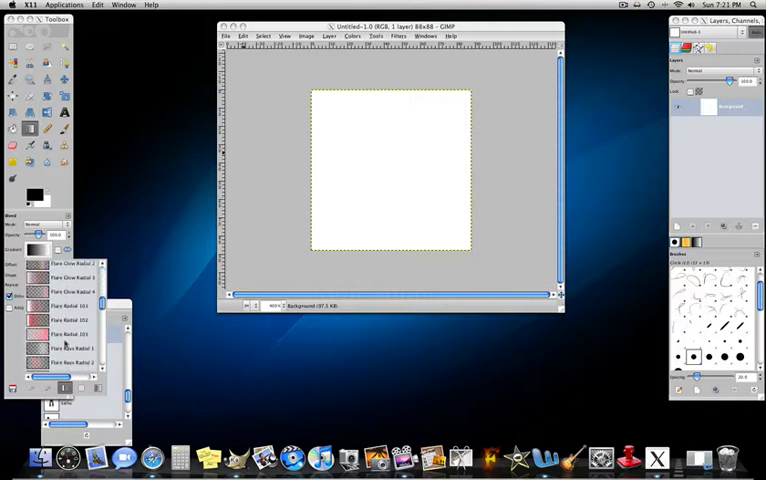
# - Paint an FG-to-BG gradient upward so orange at the bottom blends to black at the top
pyautogui.scroll(-3)
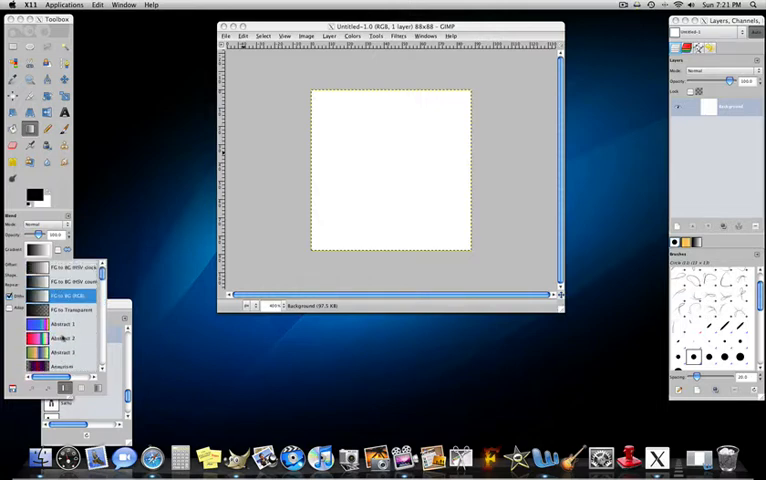
pyautogui.scroll(-3)
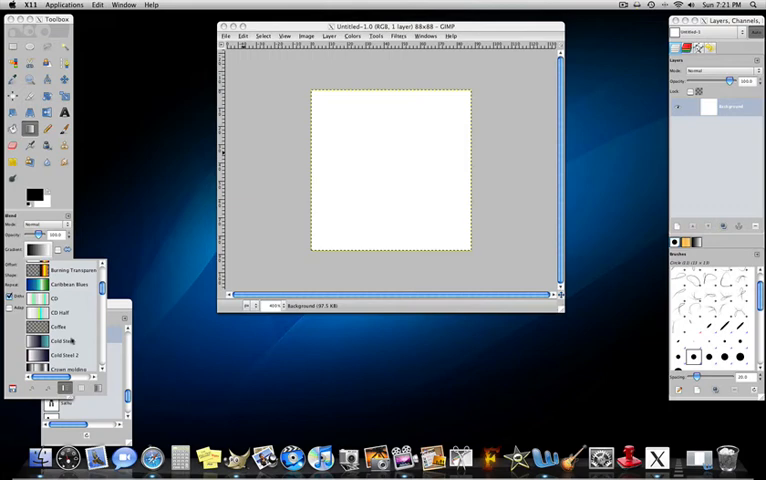
pyautogui.click(28, 200)
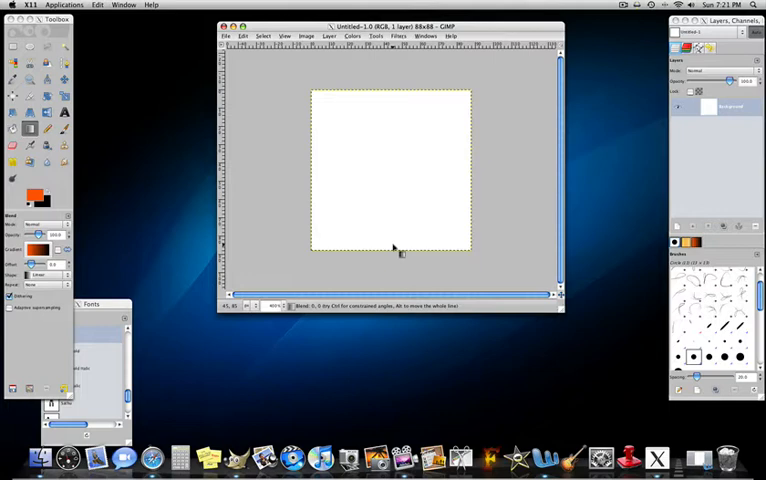
pyautogui.moveTo(392, 244); pyautogui.dragTo(418, 120)
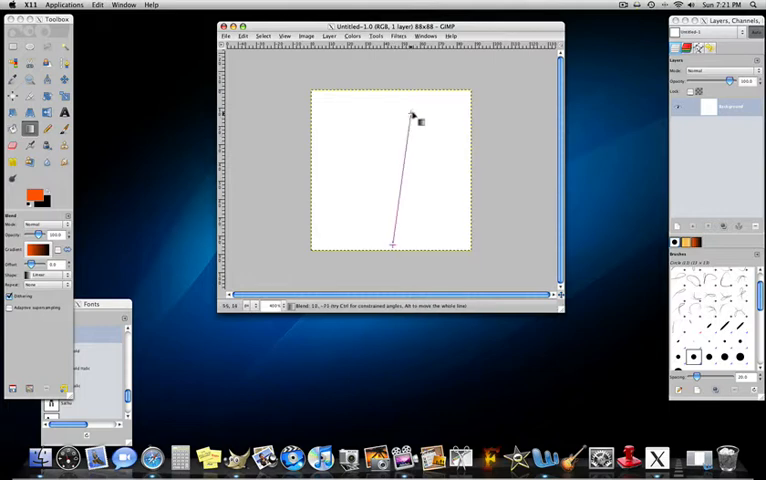
pyautogui.moveTo(418, 120); pyautogui.dragTo(392, 244)
pyautogui.write('V')
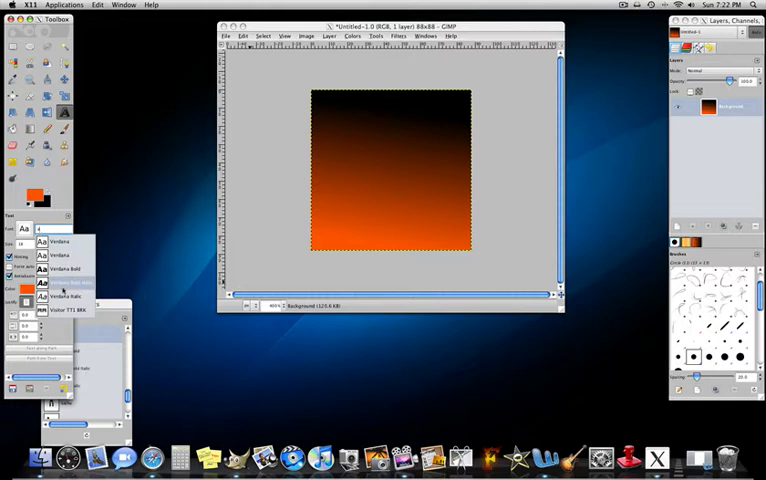
# - Pick a font and mark out a text area across the lower part of the canvas
pyautogui.click(60, 310)
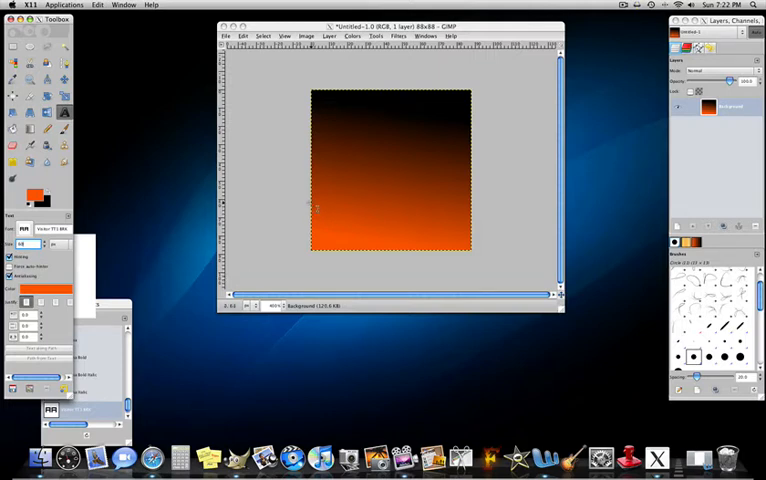
pyautogui.moveTo(316, 200); pyautogui.dragTo(480, 244)
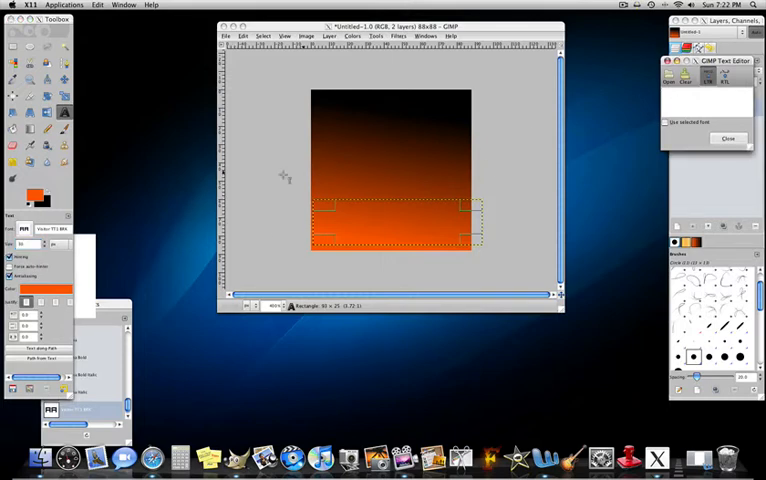
# - Enter the GREGX lettering in the text box and view the icon at 100% size
pyautogui.click(36, 192)
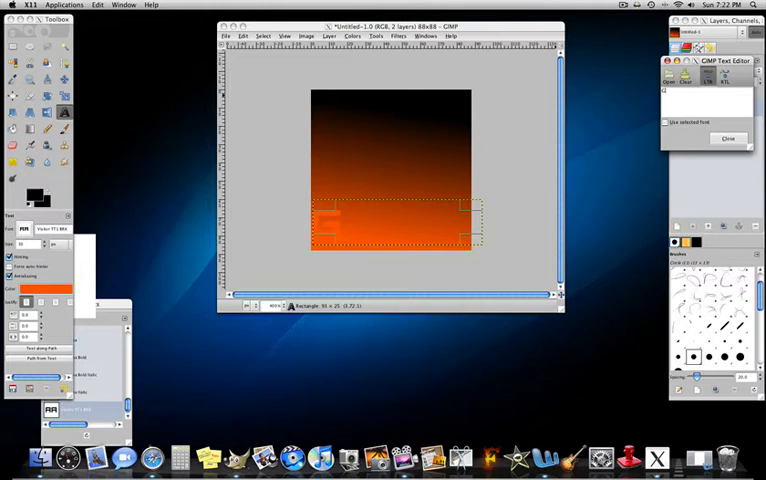
pyautogui.write('GEG')
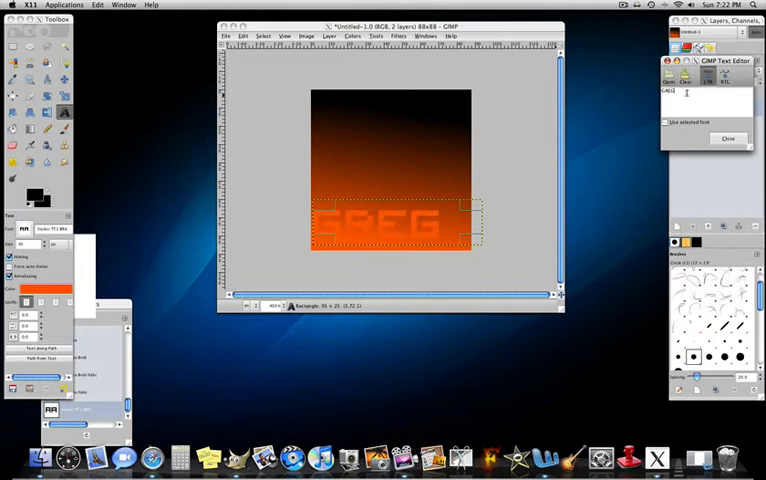
pyautogui.write('X')
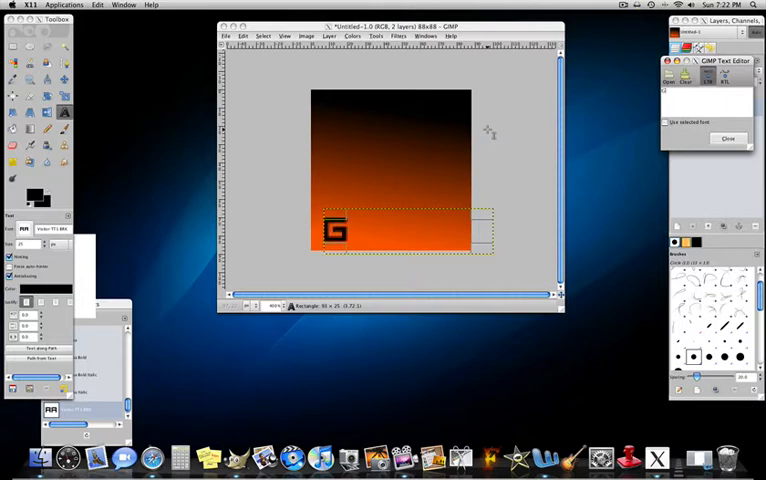
pyautogui.write('REG')
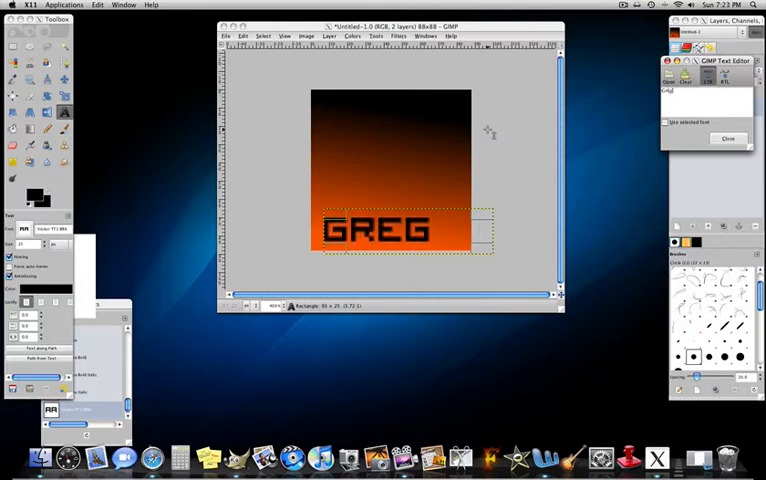
pyautogui.write('X')
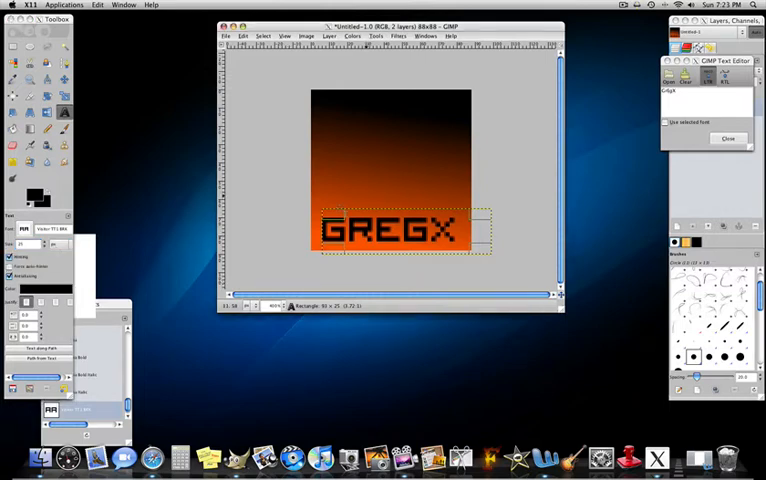
pyautogui.click(276, 306)
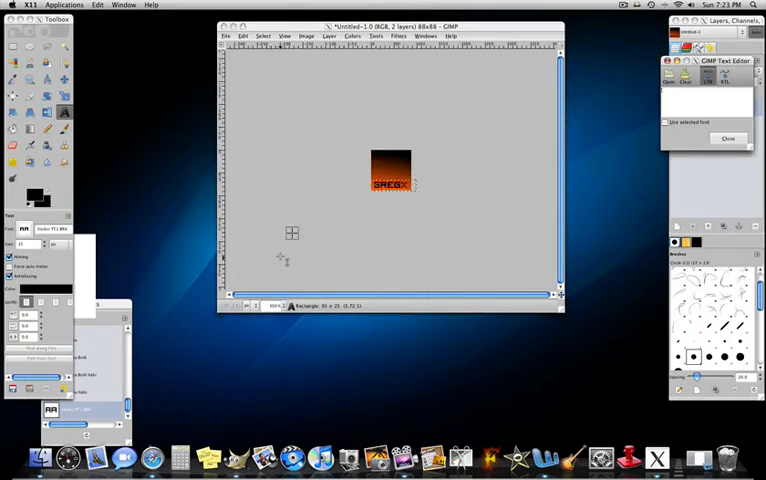
# - Make orange the foreground colour and add a new layer via Layer > New Layer
pyautogui.click(36, 196)
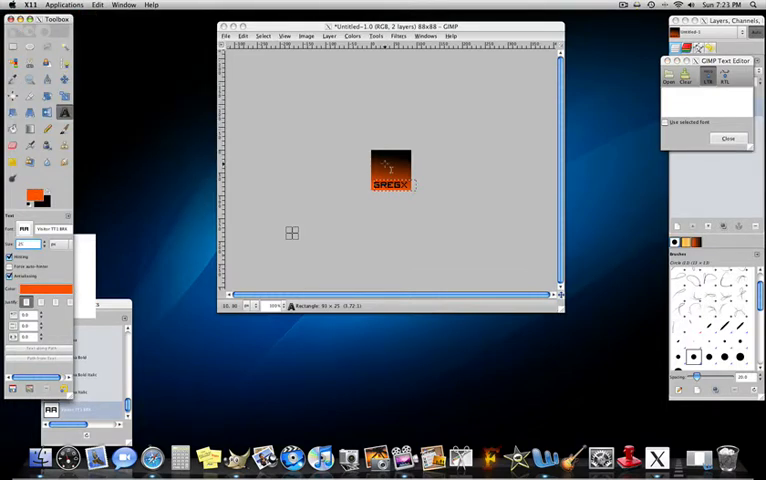
pyautogui.click(330, 36)
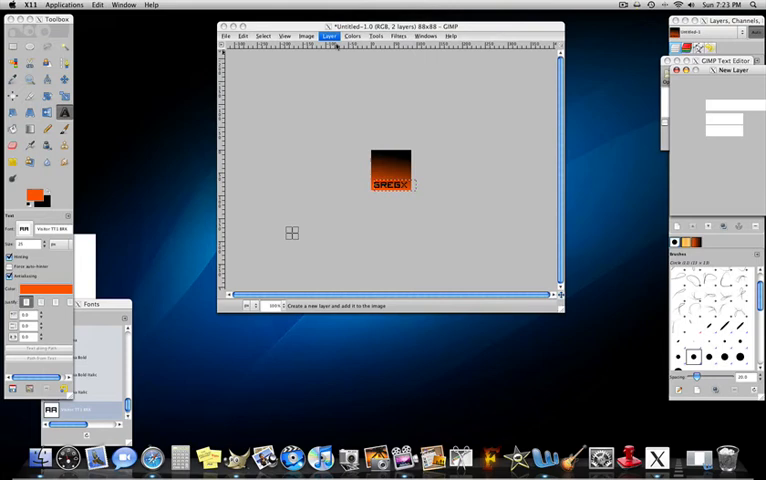
pyautogui.click(330, 36)
pyautogui.write('Text')
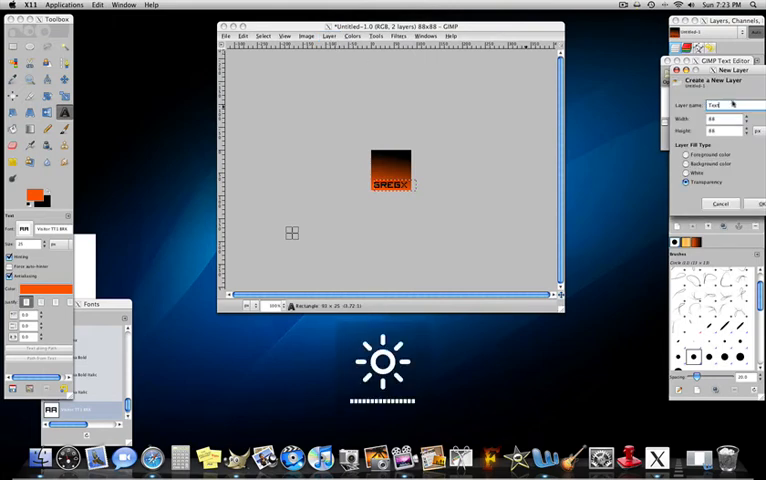
pyautogui.click(760, 204)
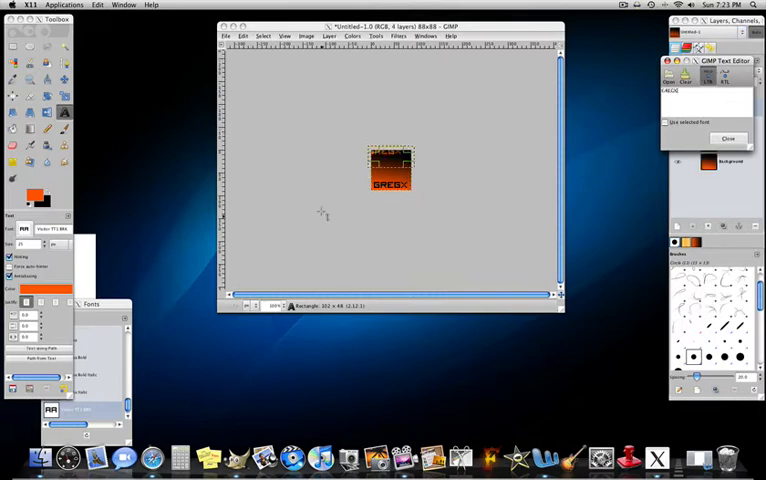
pyautogui.click(278, 304)
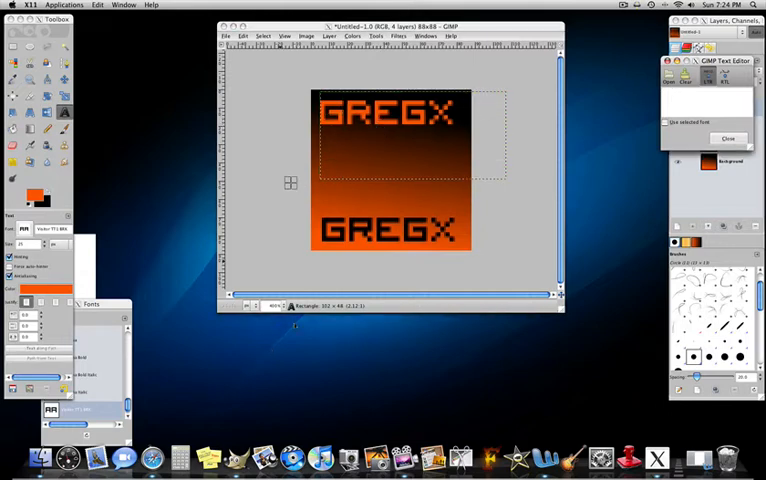
# - Begin creating another new layer for the top GREGX text
pyautogui.click(24, 246)
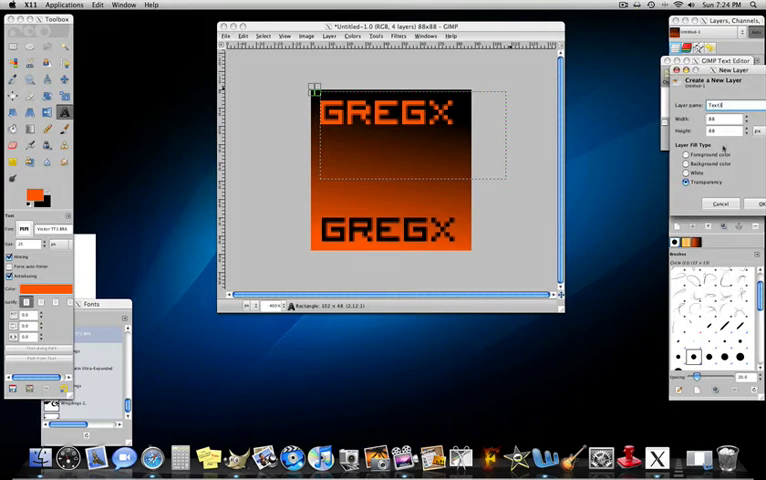
# - Confirm the third layer and give the top GREGX text a new colour from the colour chooser
pyautogui.click(760, 204)
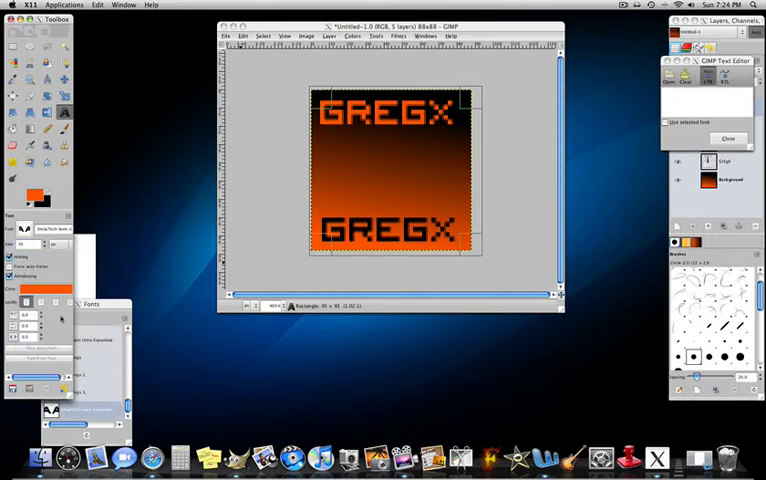
pyautogui.click(30, 288)
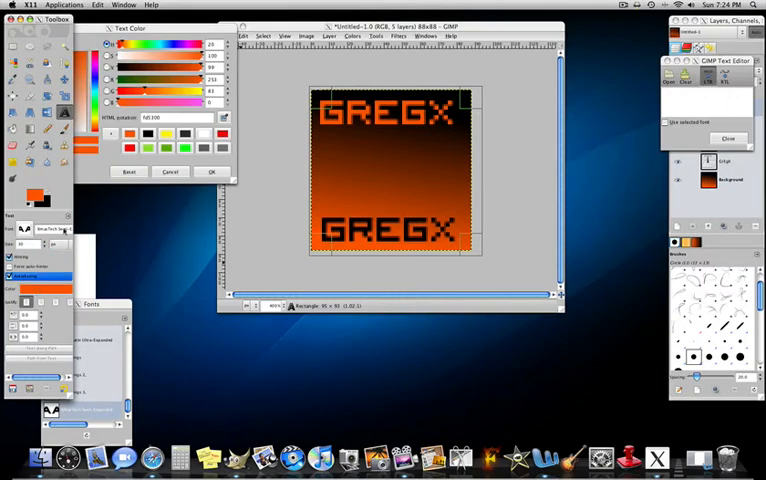
pyautogui.click(212, 172)
pyautogui.write('yeuncm')
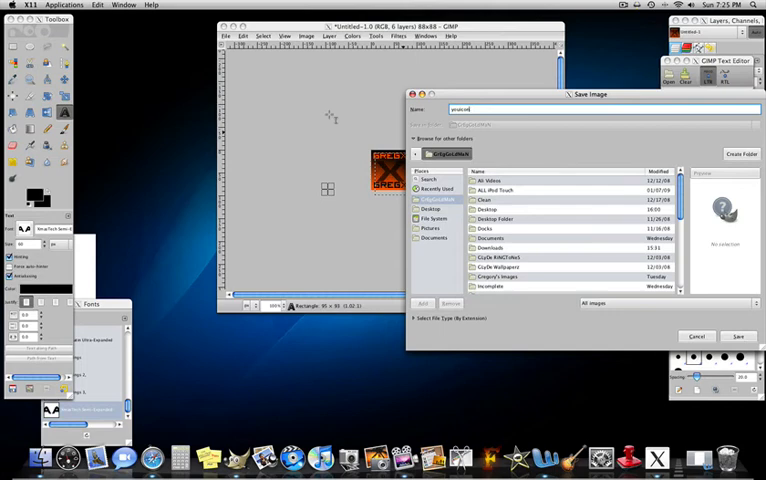
# - Save the icon with a .png file name and confirm the PNG export options
pyautogui.write('.png')
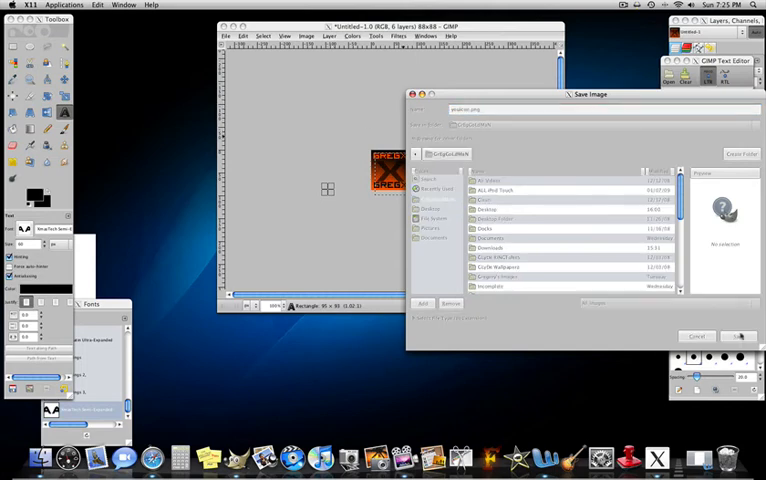
pyautogui.click(738, 336)
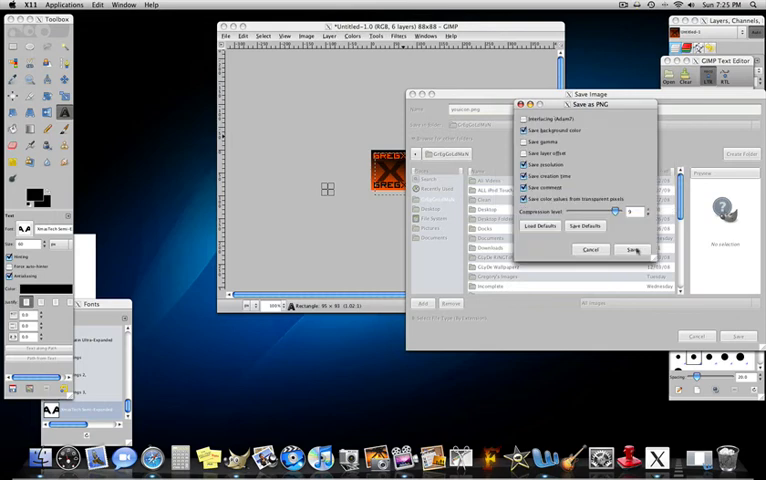
pyautogui.click(632, 250)
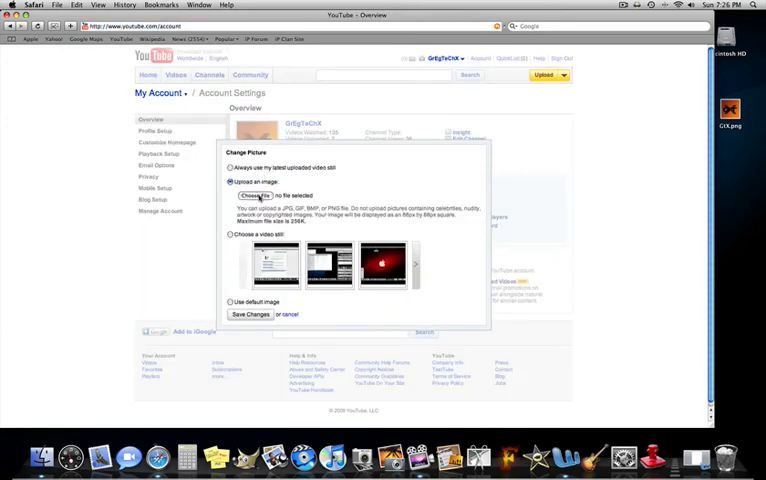
# - Upload the youicon PNG in Change Picture and save it as the channel picture
pyautogui.click(256, 196)
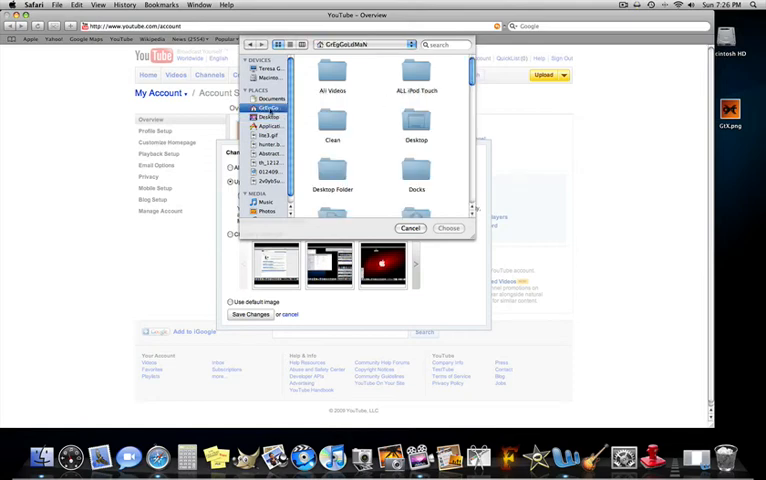
pyautogui.scroll(-3)
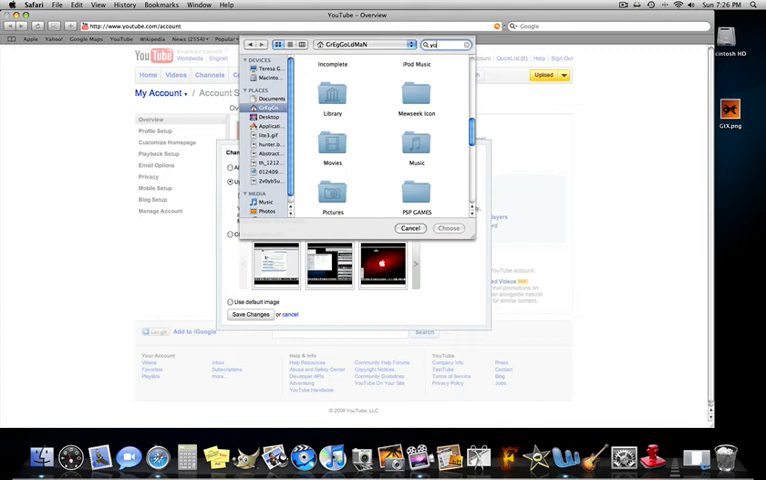
pyautogui.write('youicon')
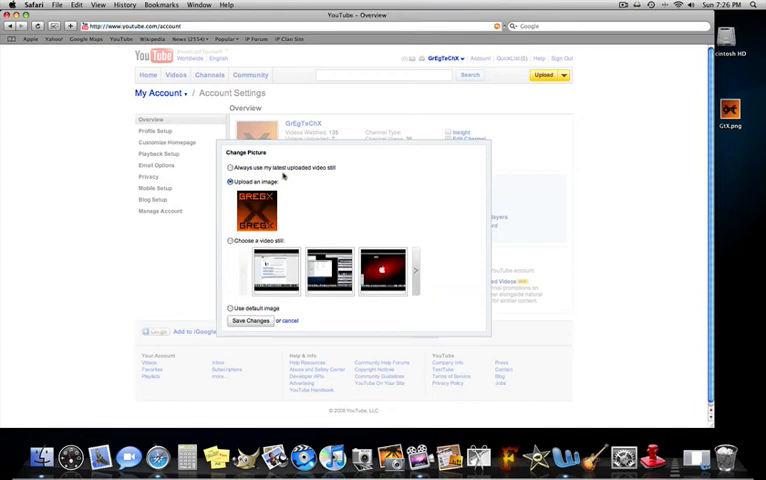
pyautogui.click(252, 320)
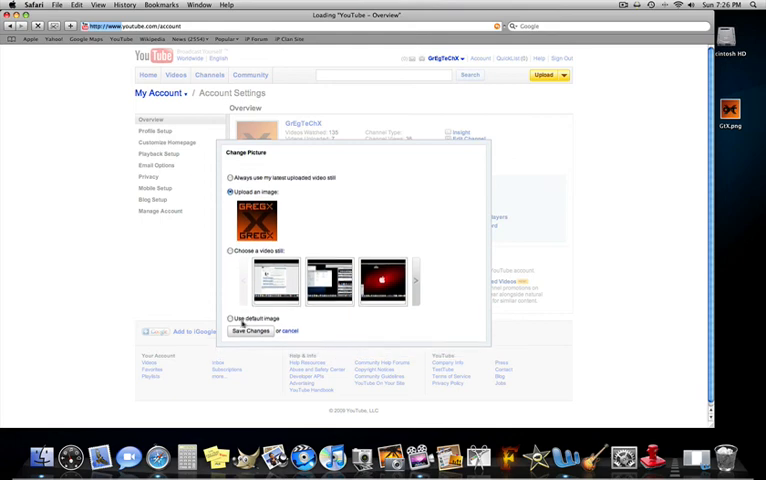
pyautogui.click(252, 332)
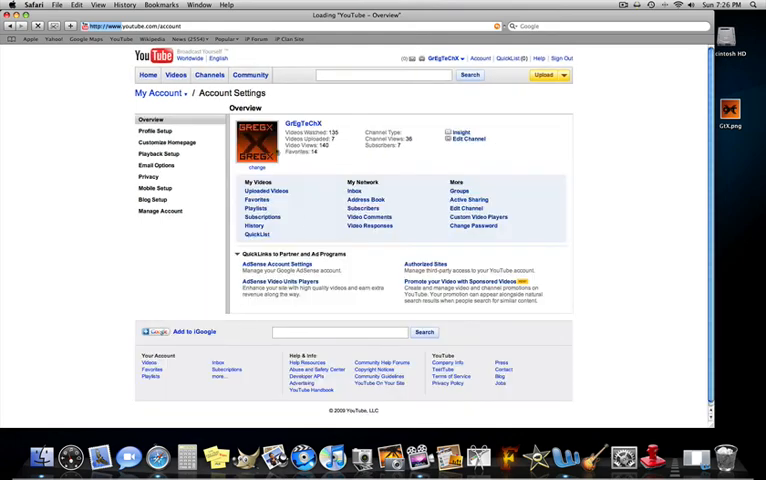